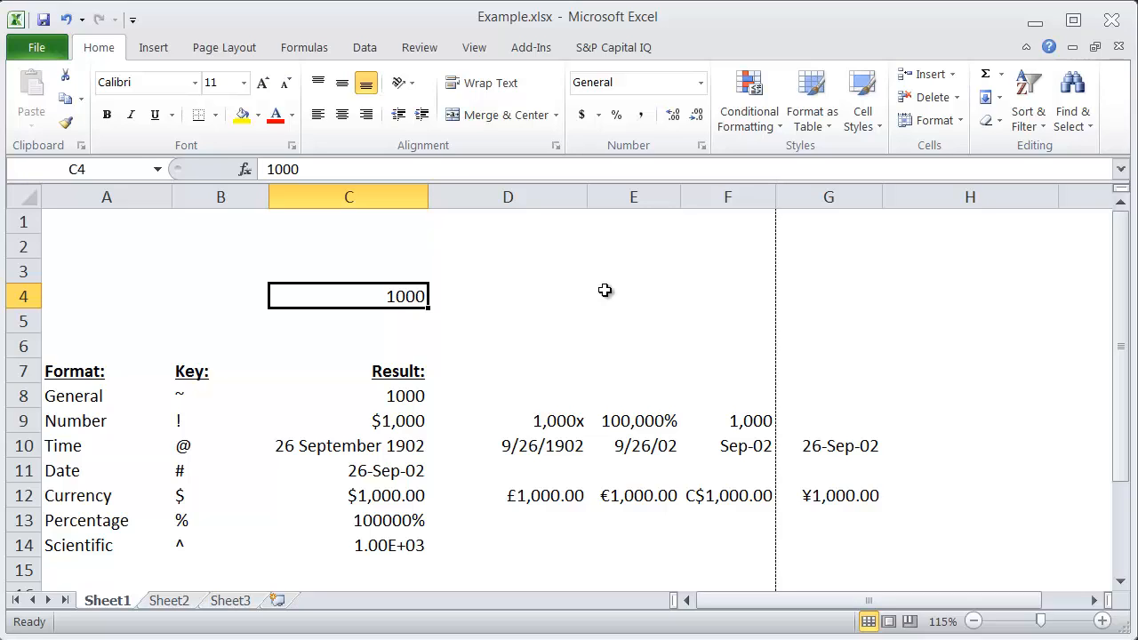
pyautogui.moveTo(288, 416)
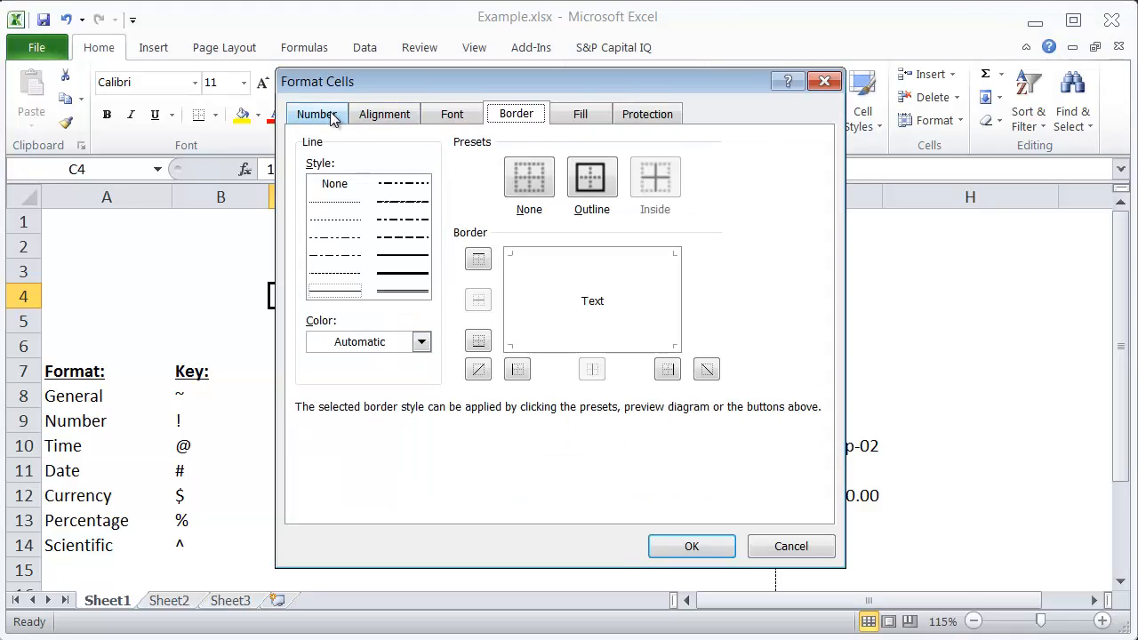
# Review the currency category in the number format list and the Currency row labels
pyautogui.click(317, 114)
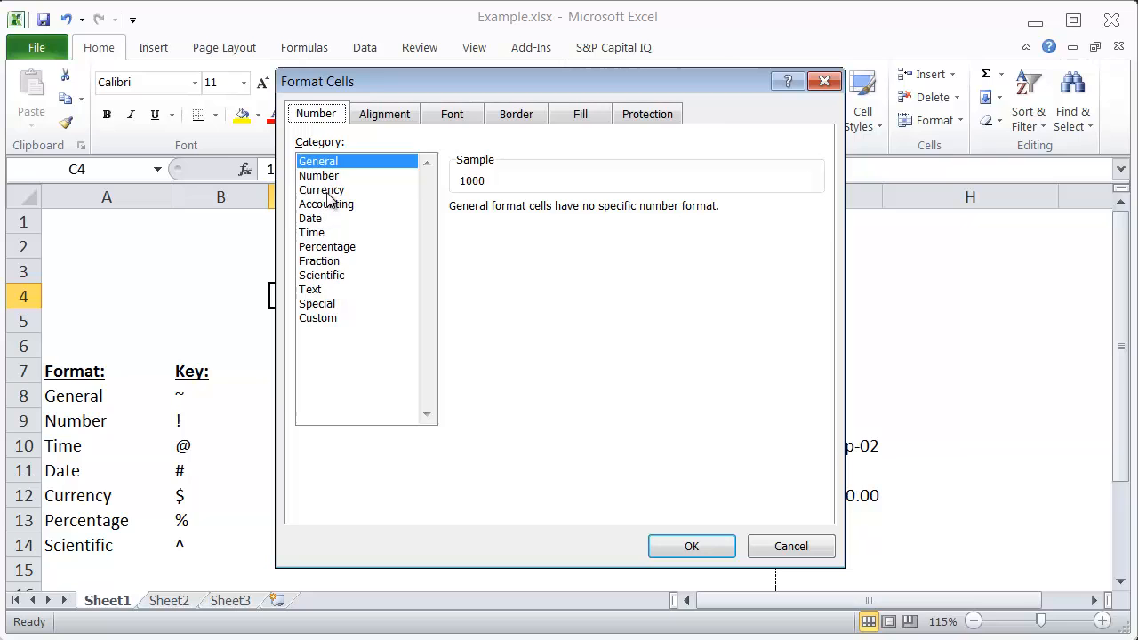
pyautogui.click(322, 188)
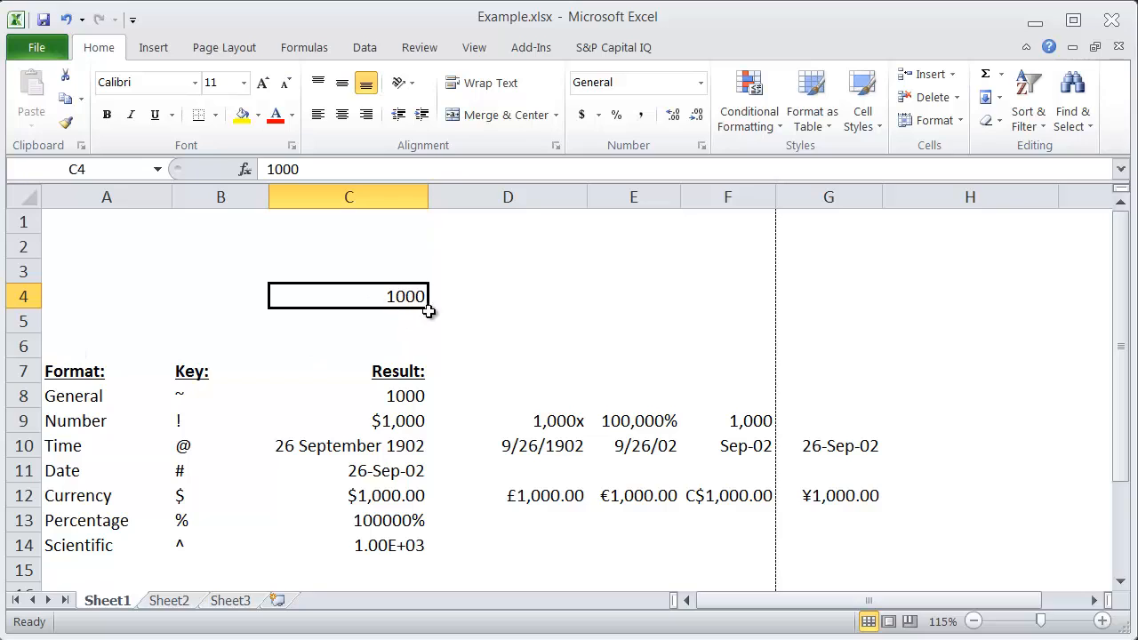
pyautogui.moveTo(419, 515)
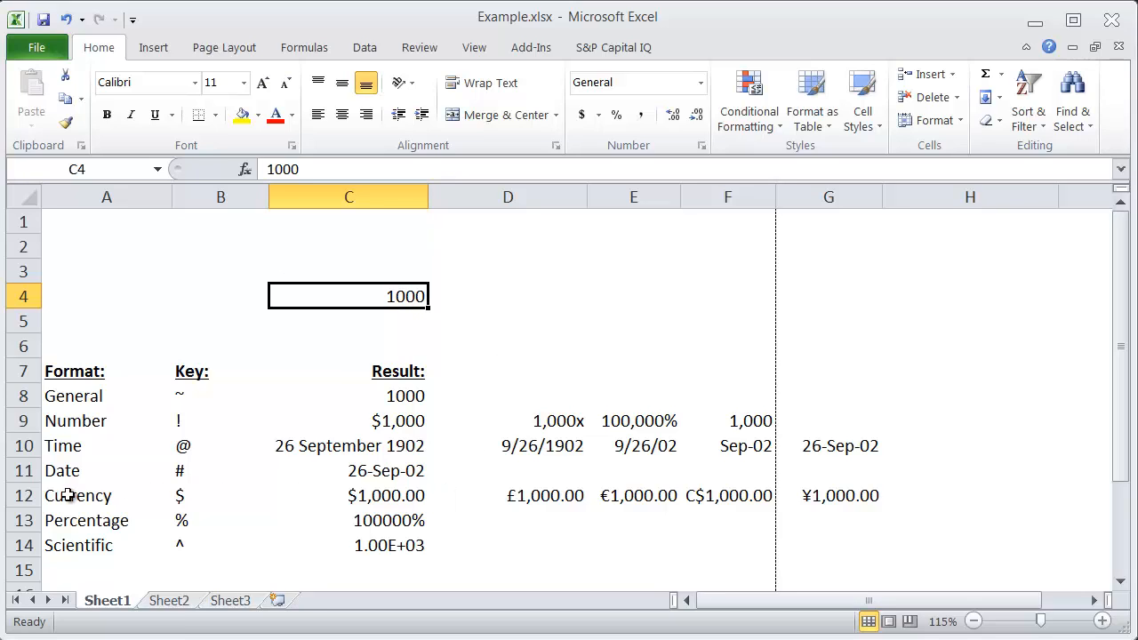
pyautogui.click(78, 494)
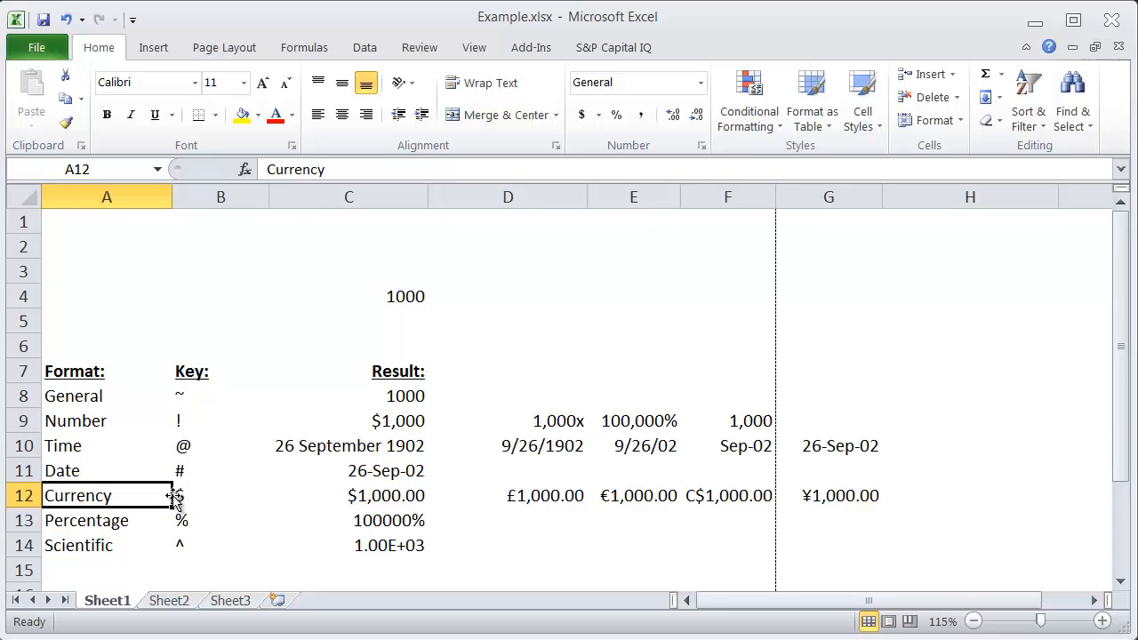
pyautogui.click(221, 494)
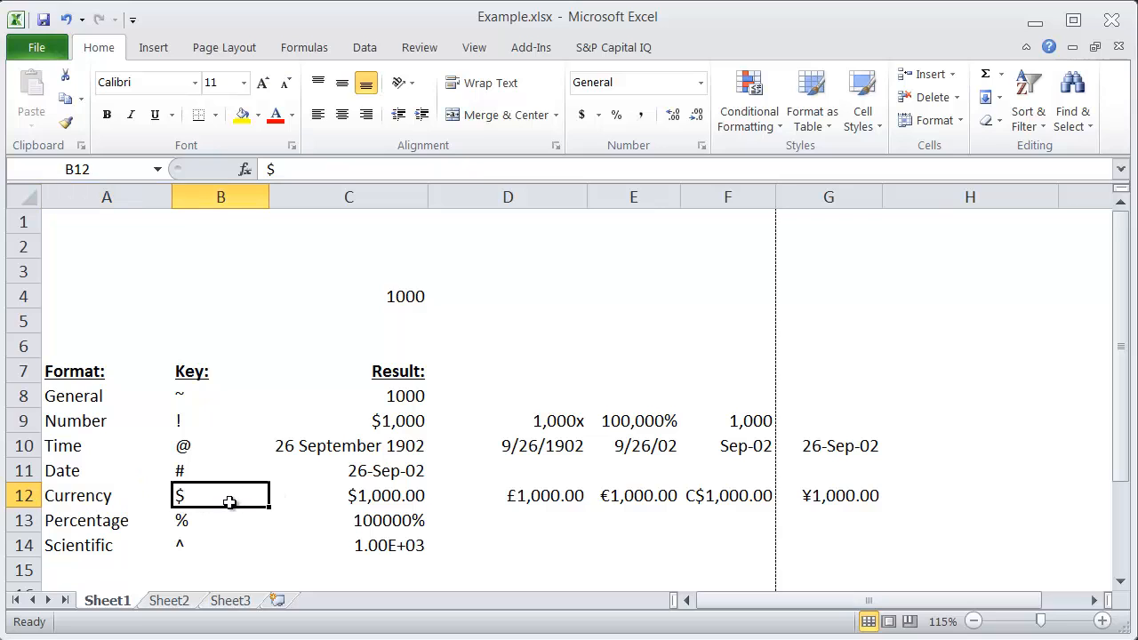
pyautogui.moveTo(405, 298)
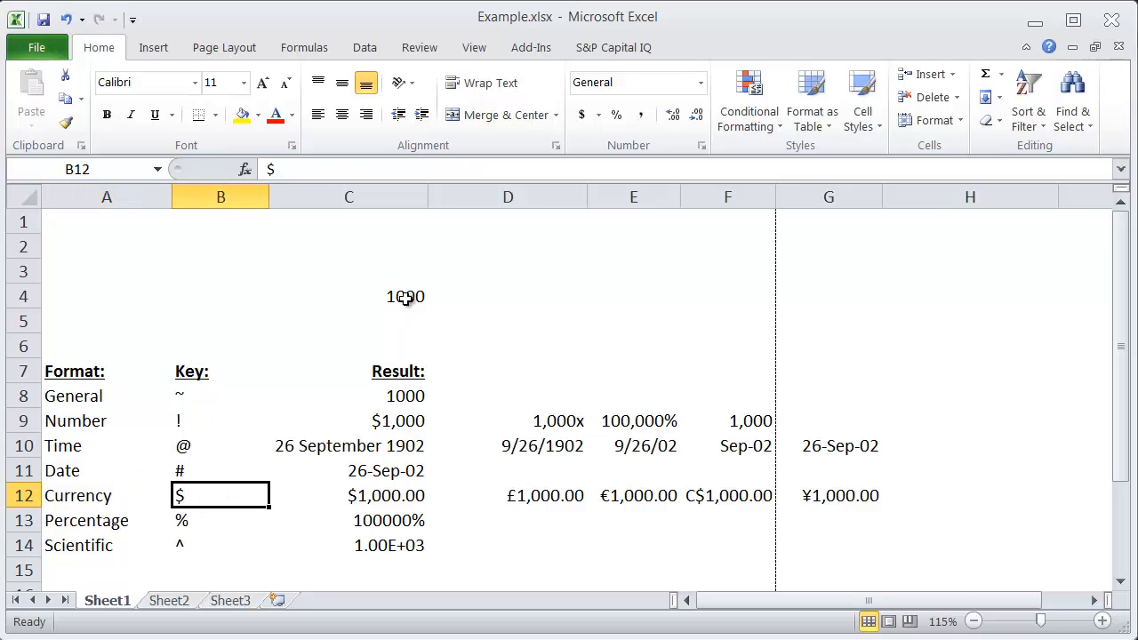
# Format C4's 1000 as currency with Ctrl+Shift+4 and switch its symbol to ¥
pyautogui.click(348, 295)
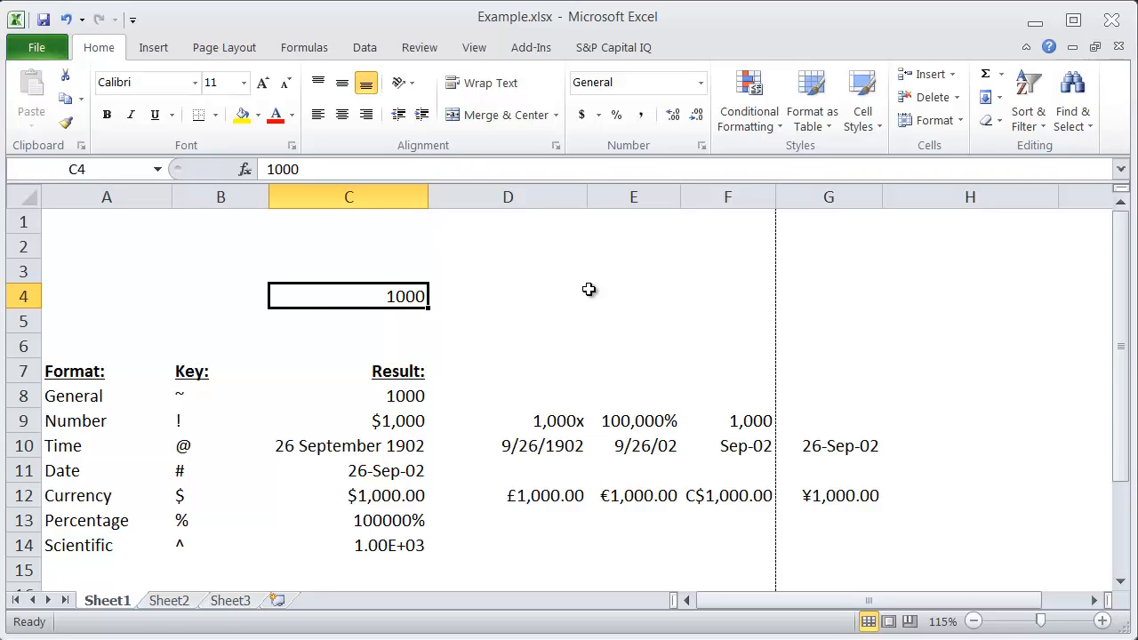
pyautogui.press('ctrl+shift+4')
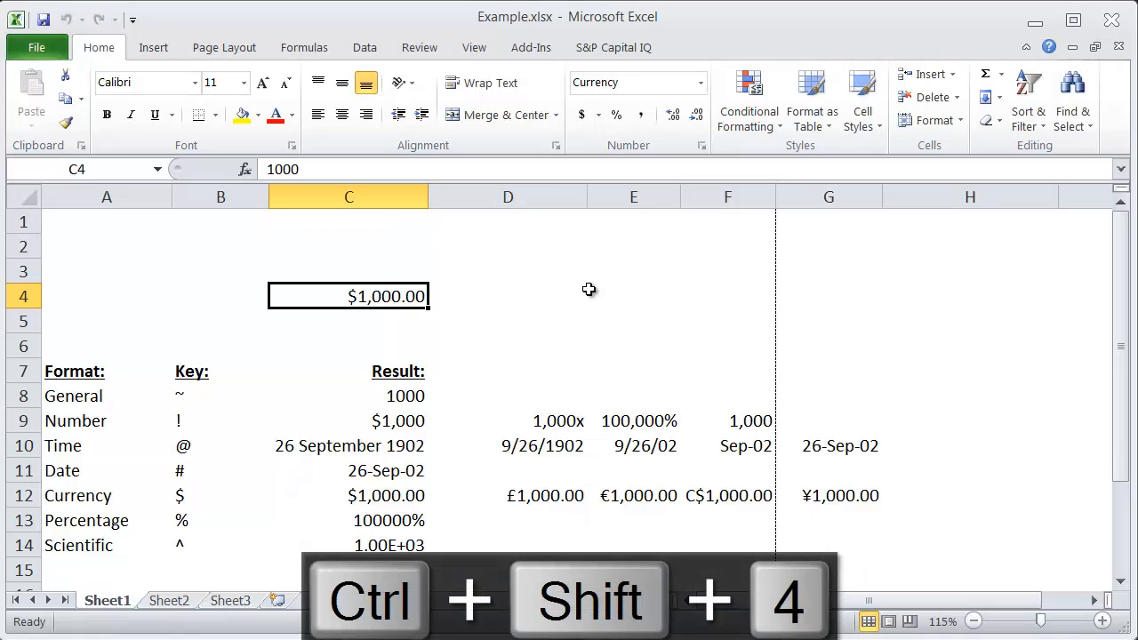
pyautogui.click(349, 494)
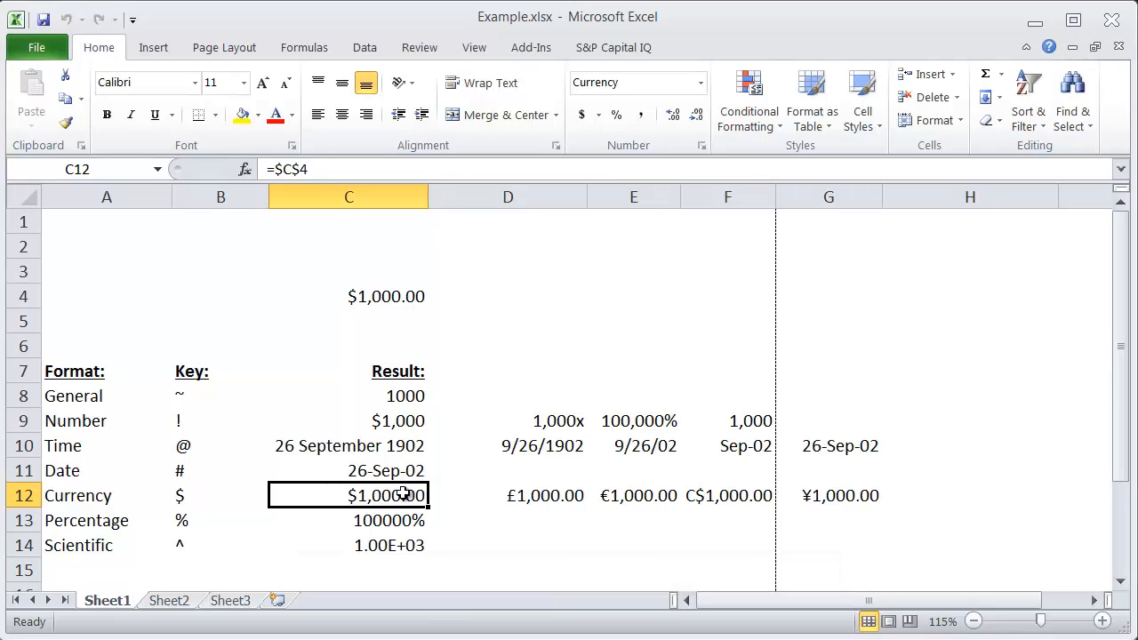
pyautogui.click(349, 295)
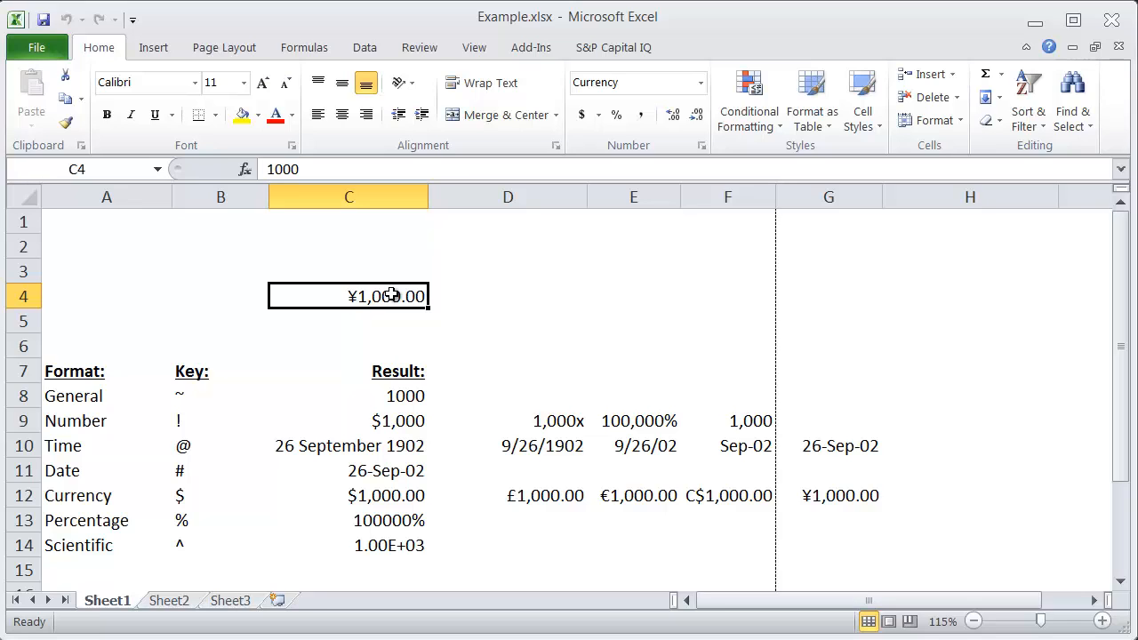
# Check the updated currency results in row 12: C12, F12 (C$), D12 (£) and E12 (€)
pyautogui.click(349, 495)
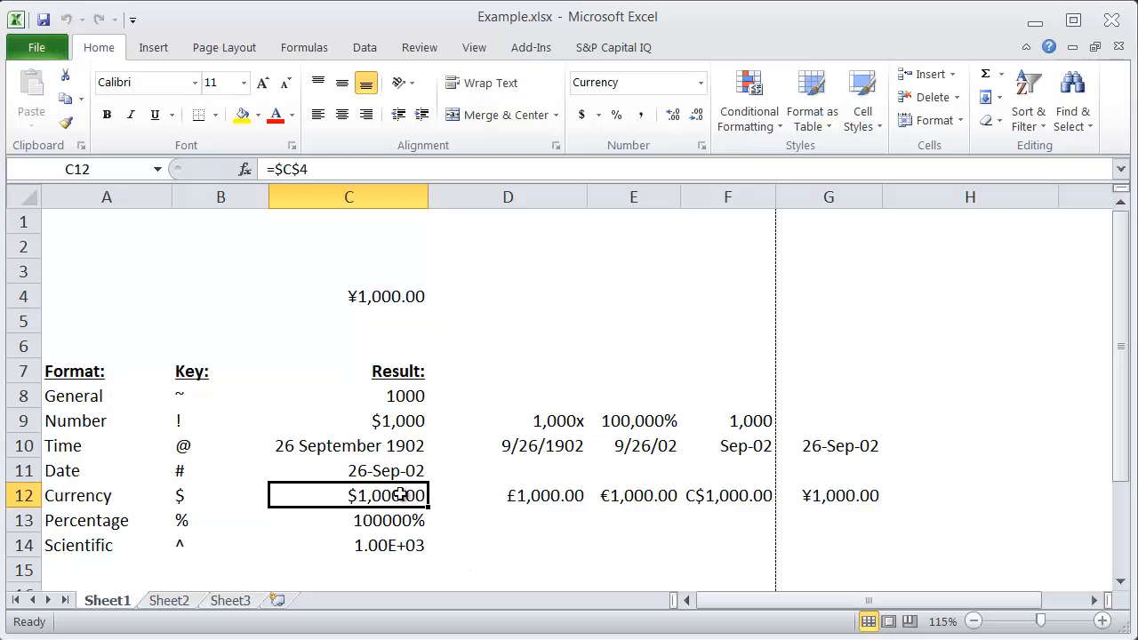
pyautogui.click(727, 494)
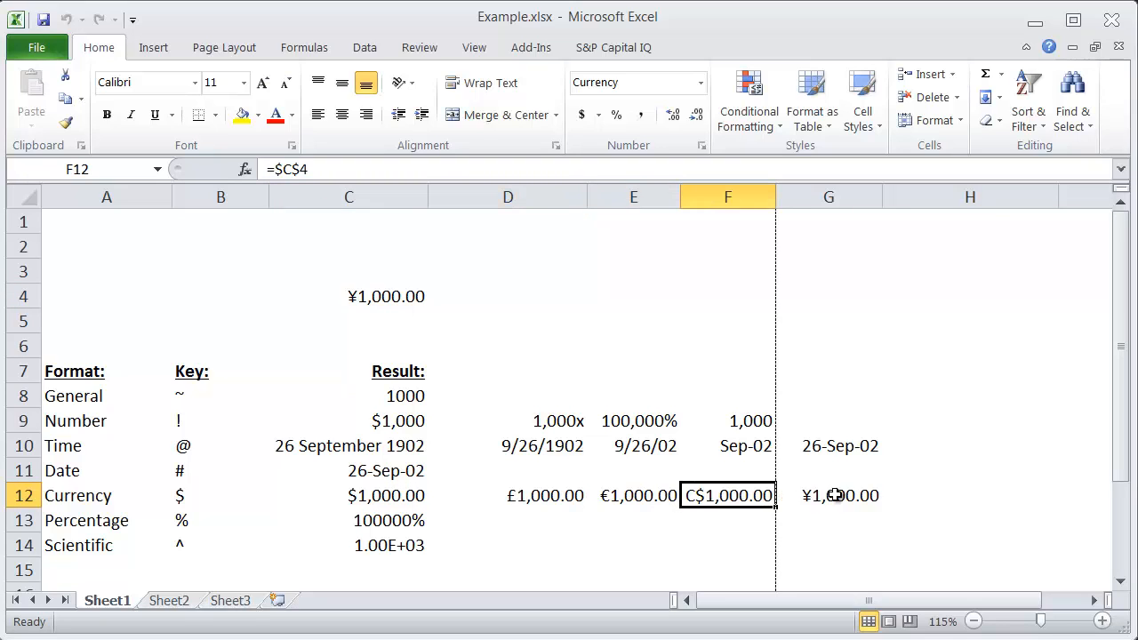
pyautogui.click(509, 494)
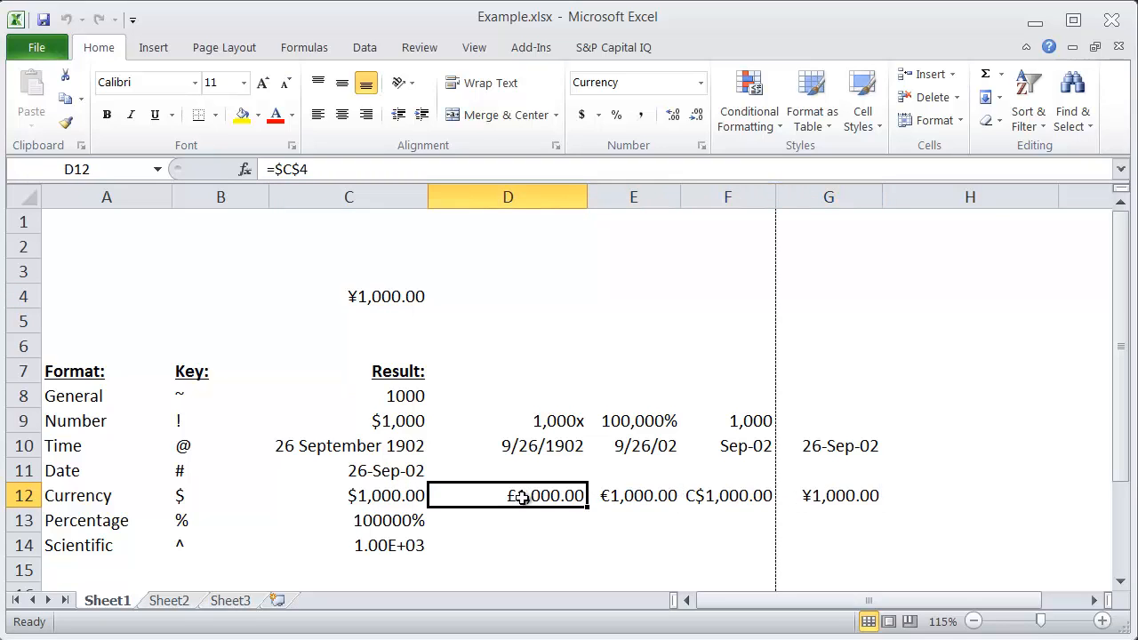
pyautogui.click(633, 494)
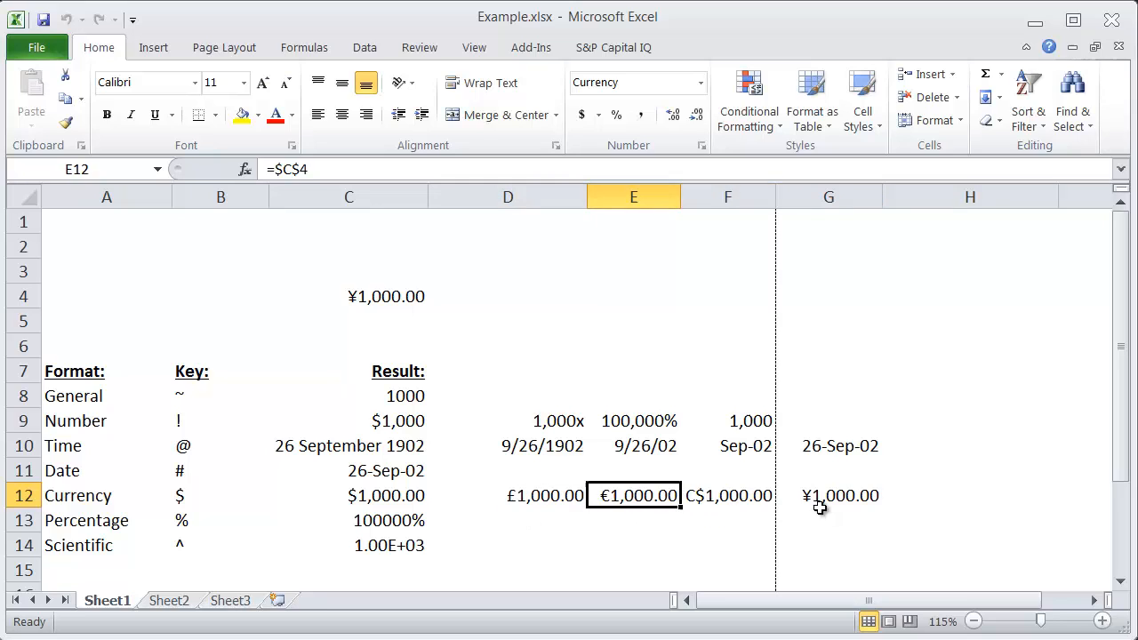
pyautogui.click(348, 494)
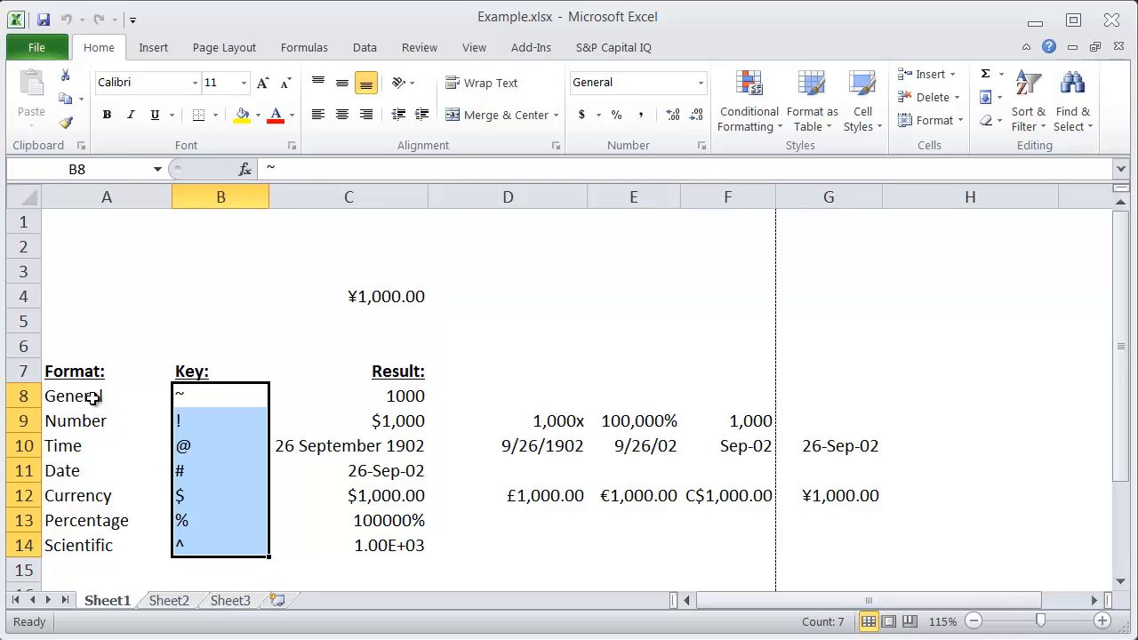
# Review the General, Number, Percentage and Scientific format labels in column A
pyautogui.click(106, 394)
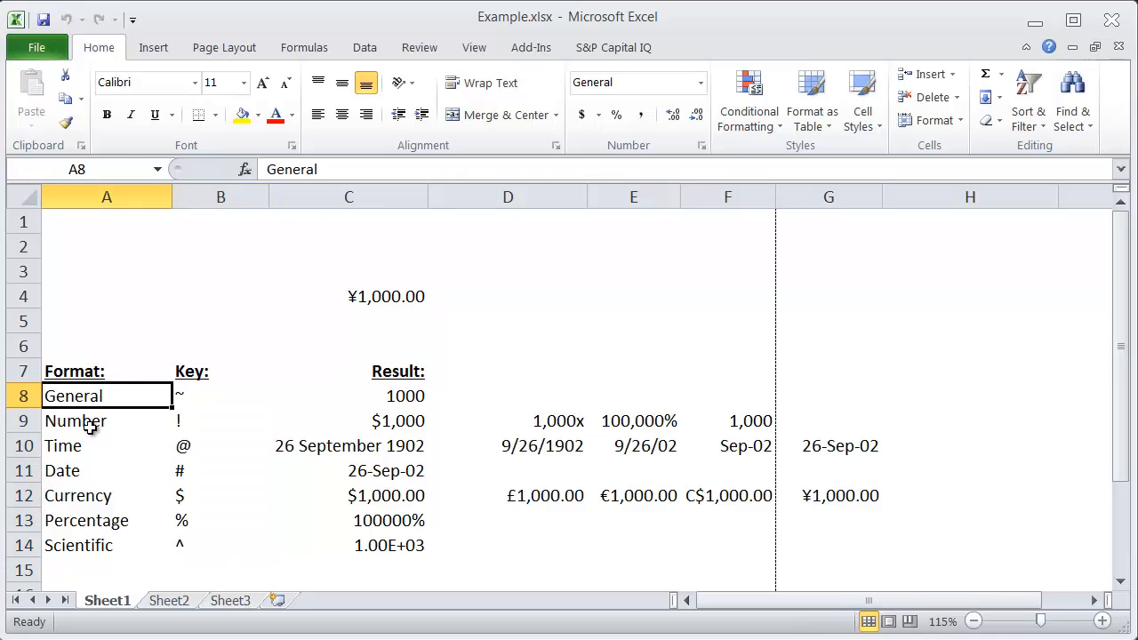
pyautogui.click(107, 419)
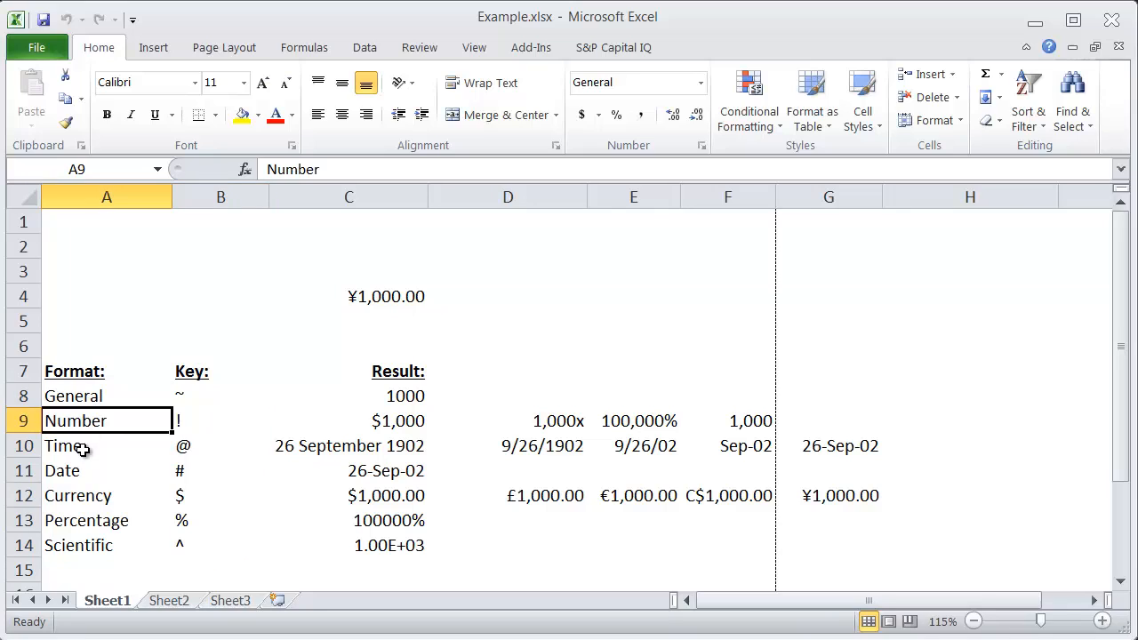
pyautogui.click(86, 519)
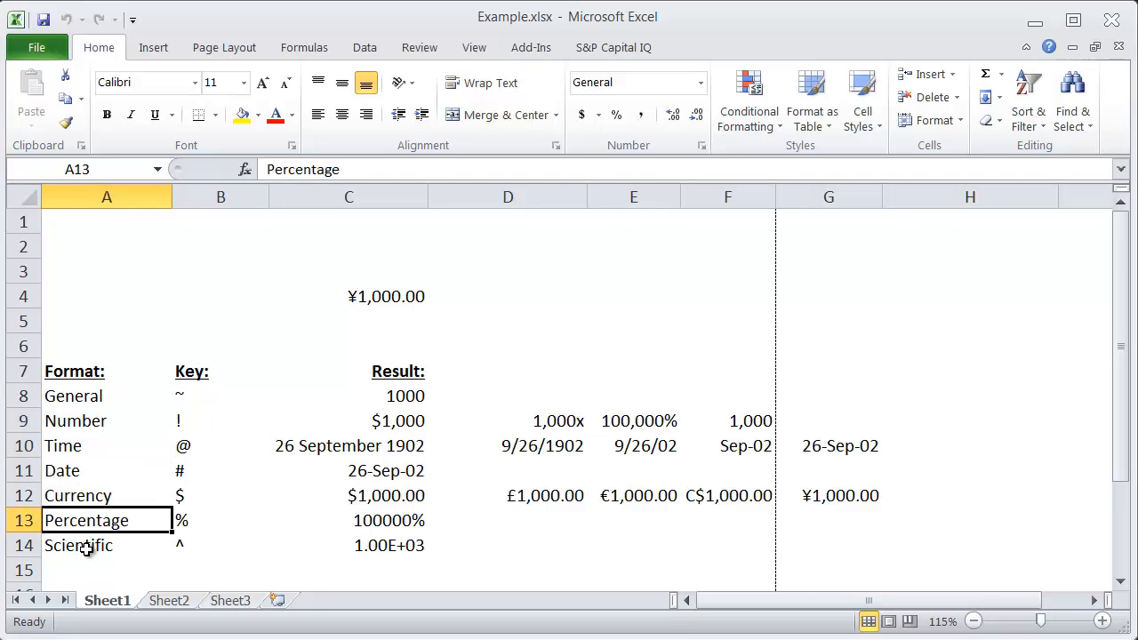
pyautogui.click(107, 544)
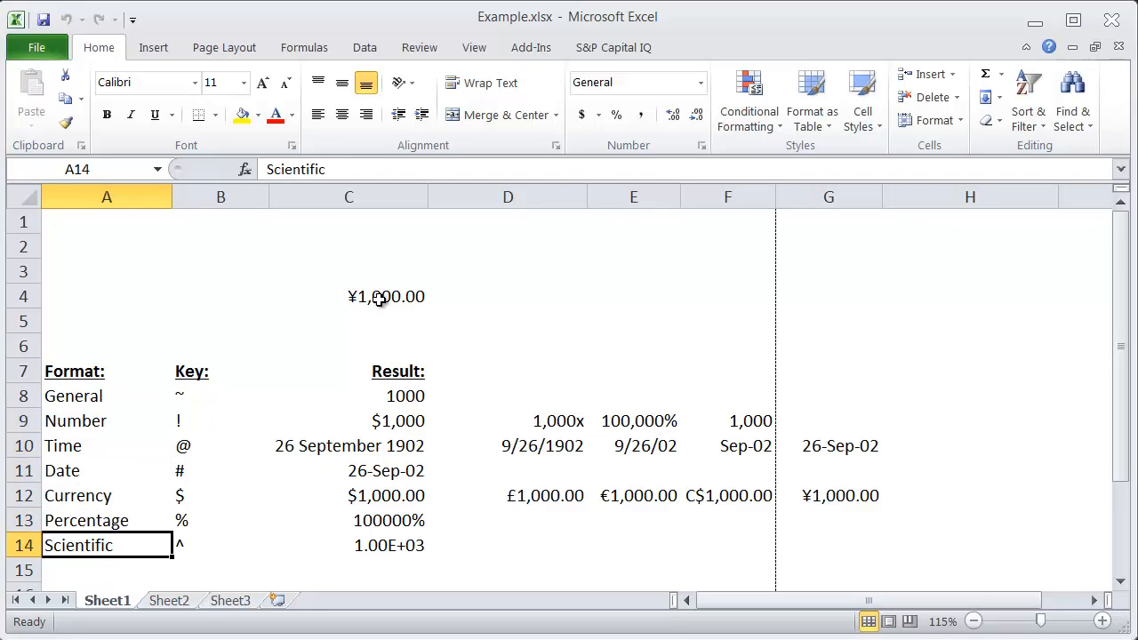
# Reselect C4 as the target for the General format, noting the General row
pyautogui.click(349, 295)
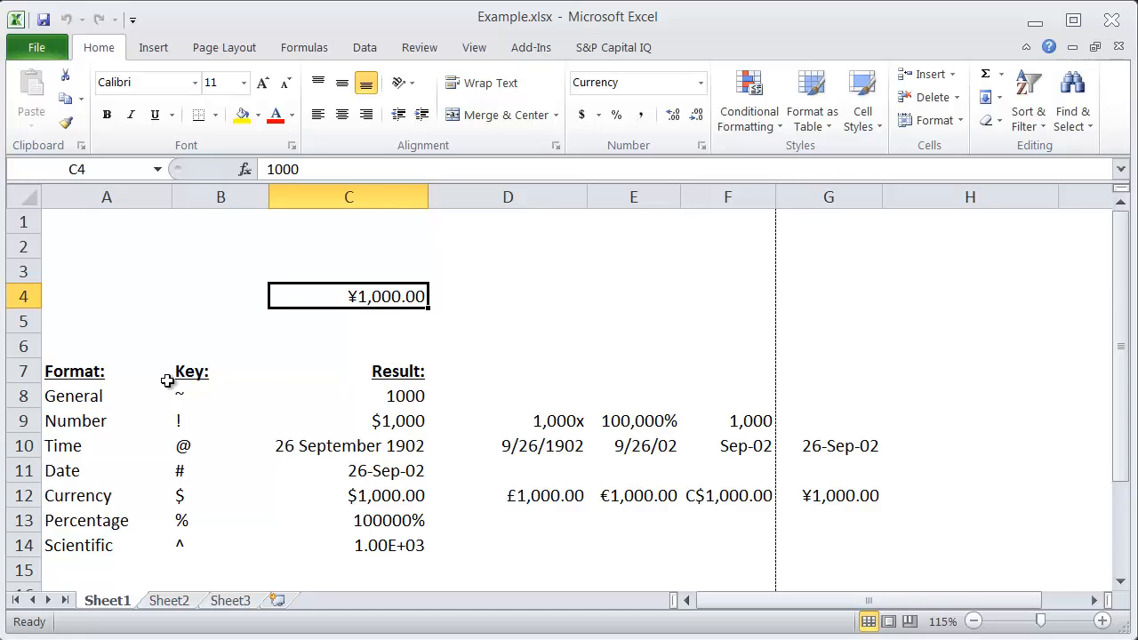
pyautogui.click(73, 395)
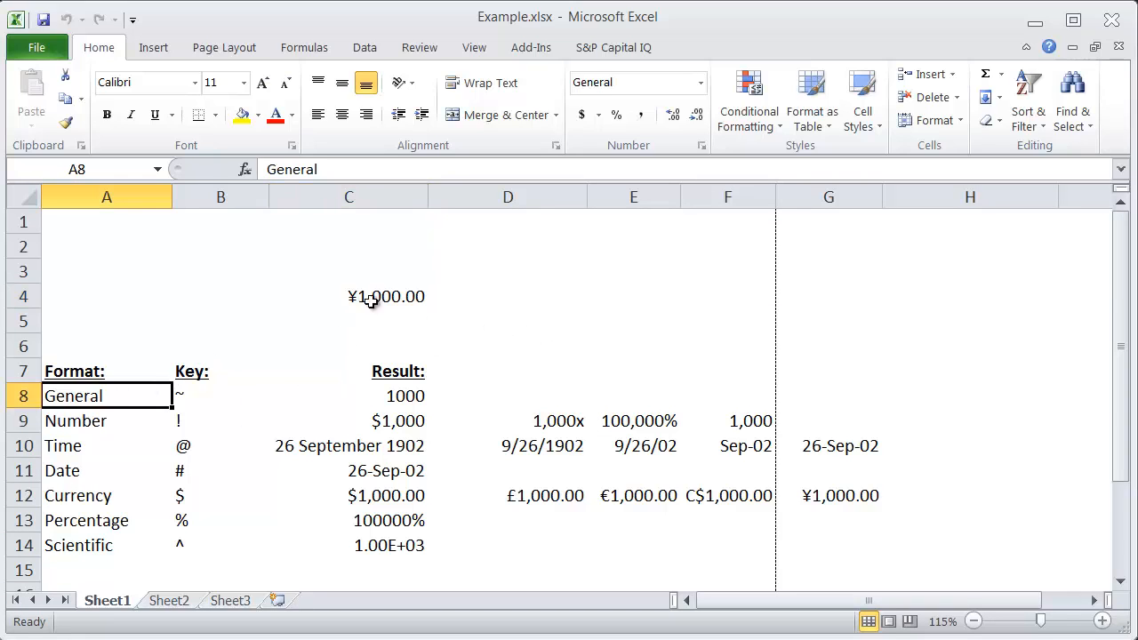
pyautogui.click(348, 296)
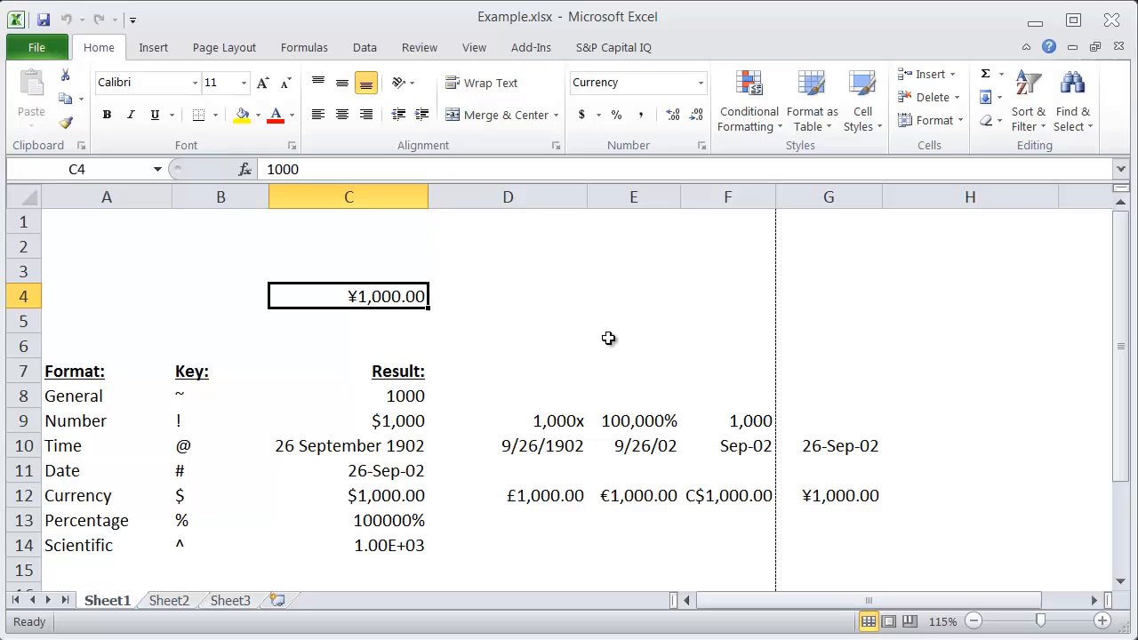
pyautogui.moveTo(430, 298)
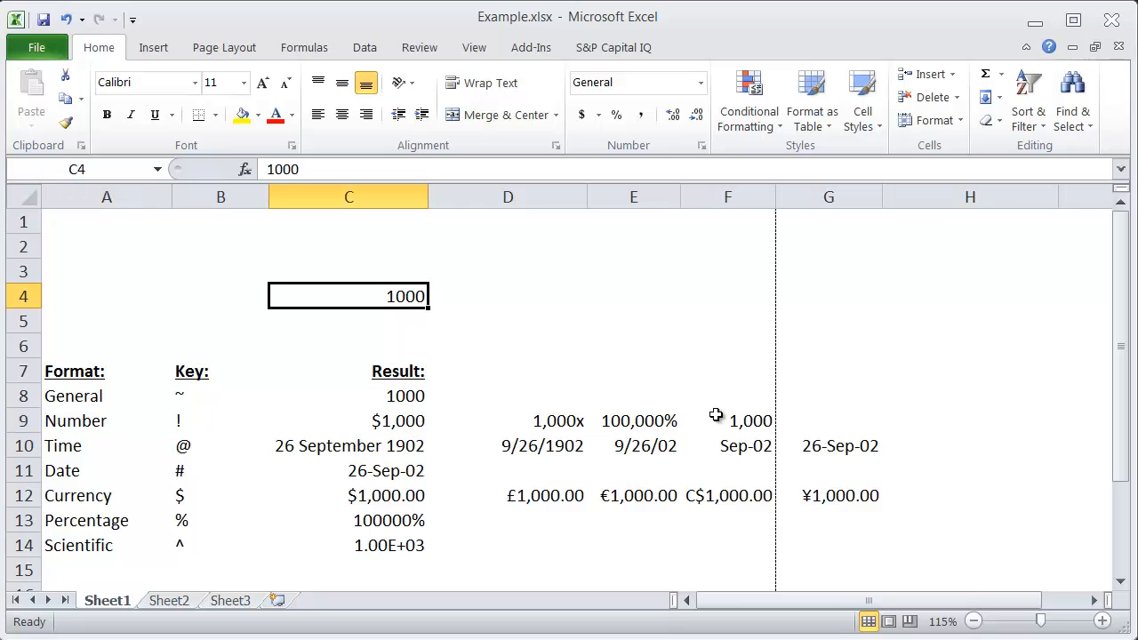
# Reformat C4 with Ctrl+Shift+1 so it displays 100,000%
pyautogui.press('ctrl+shift+1')
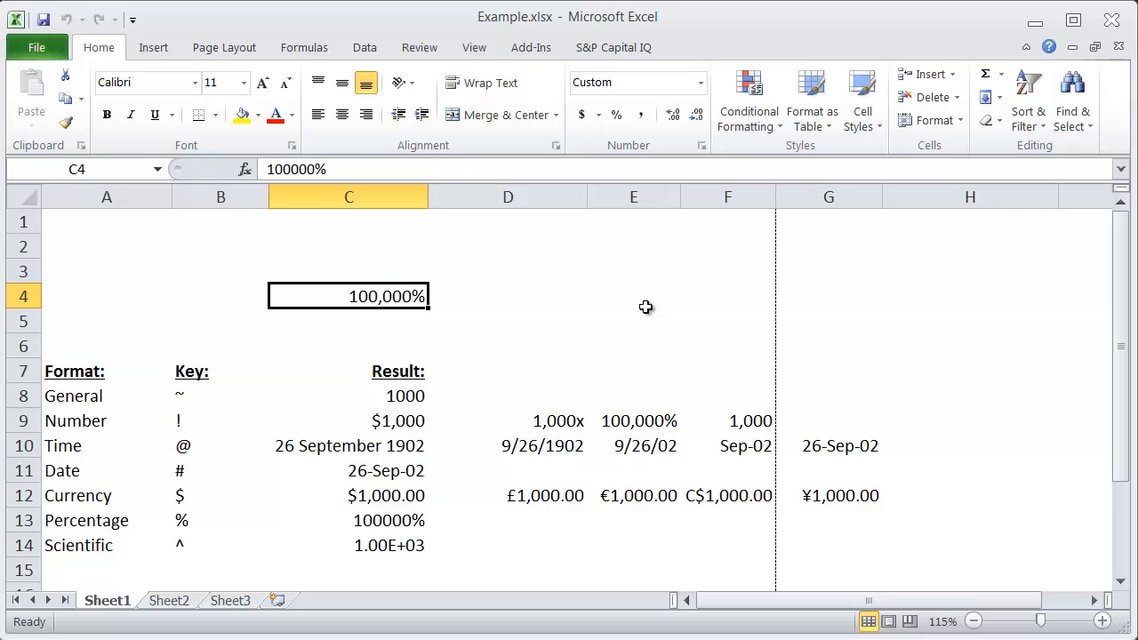
pyautogui.moveTo(693, 318)
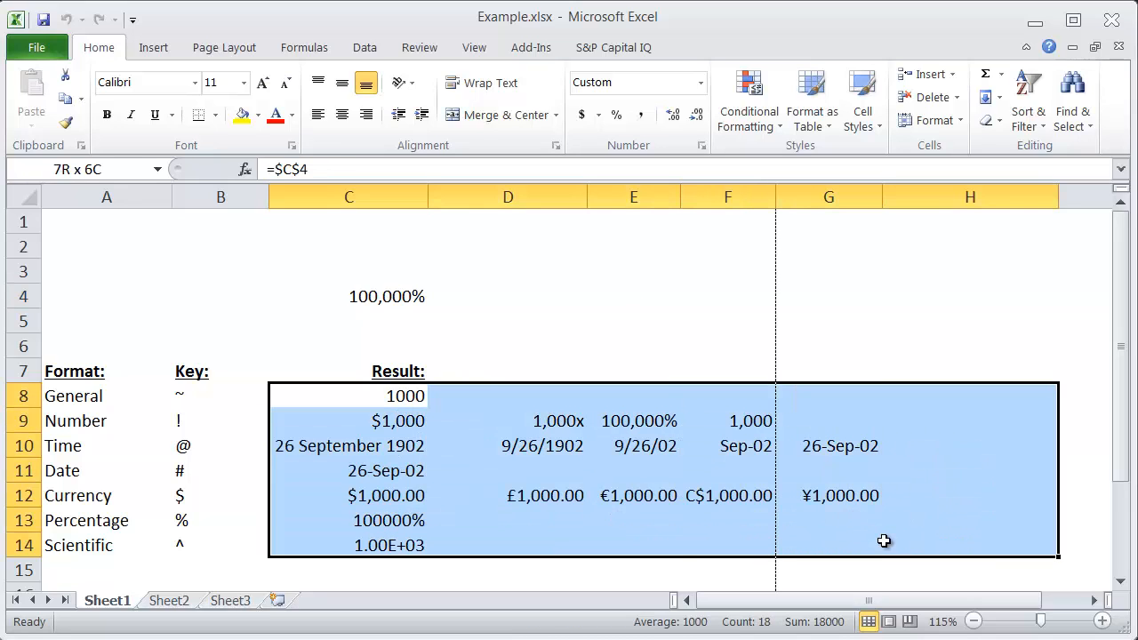
pyautogui.click(508, 544)
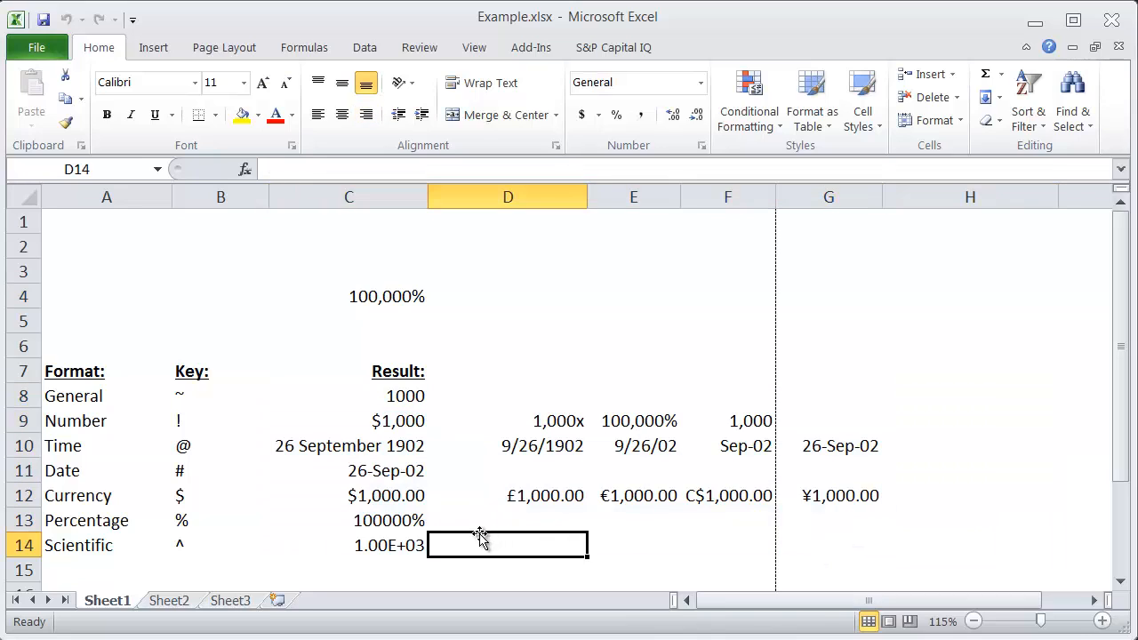
pyautogui.click(348, 296)
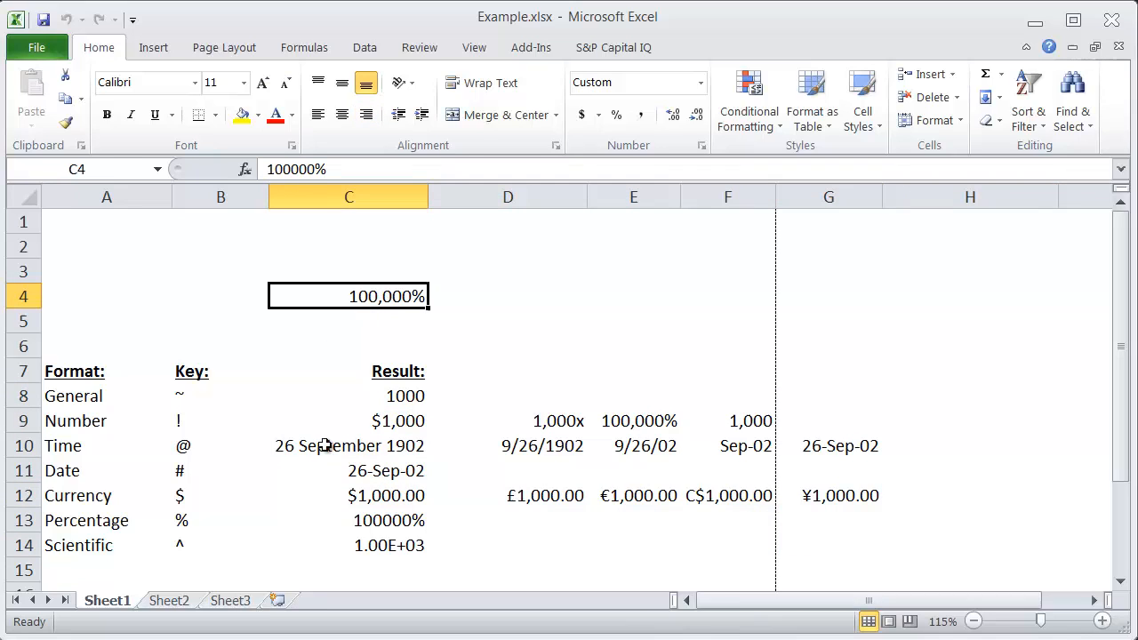
pyautogui.moveTo(242, 407)
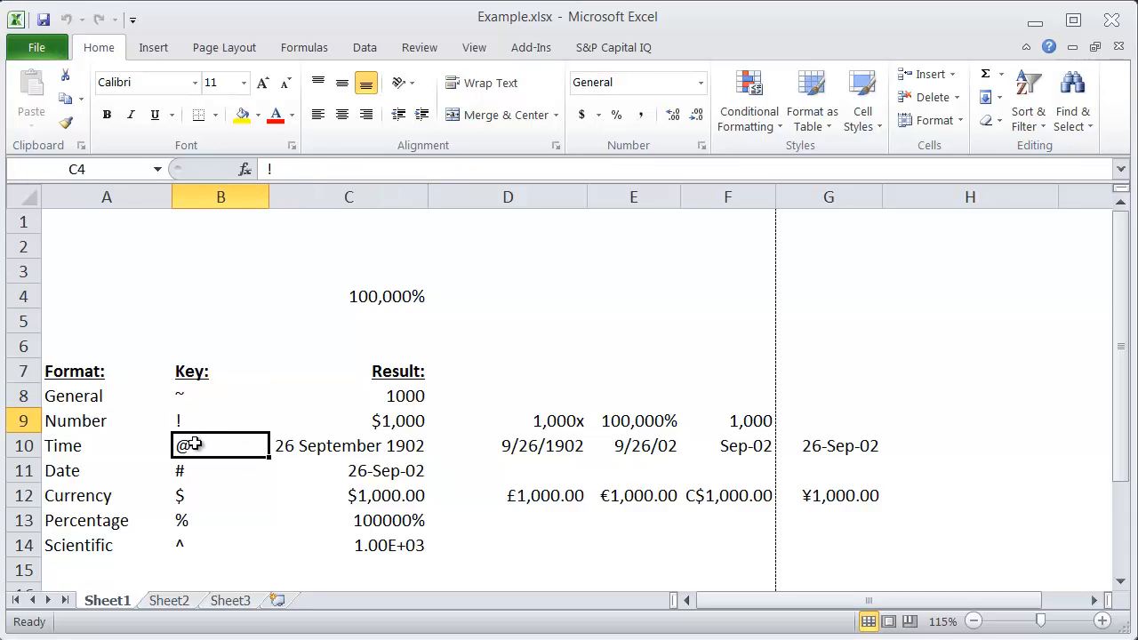
pyautogui.click(221, 494)
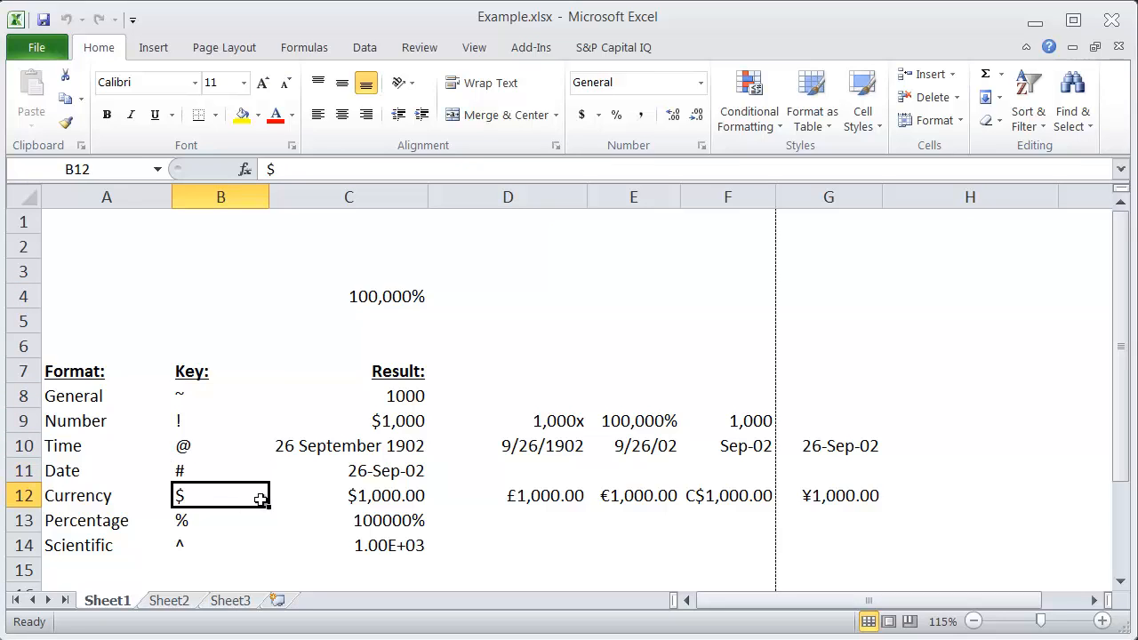
pyautogui.moveTo(220, 494); pyautogui.dragTo(220, 543)
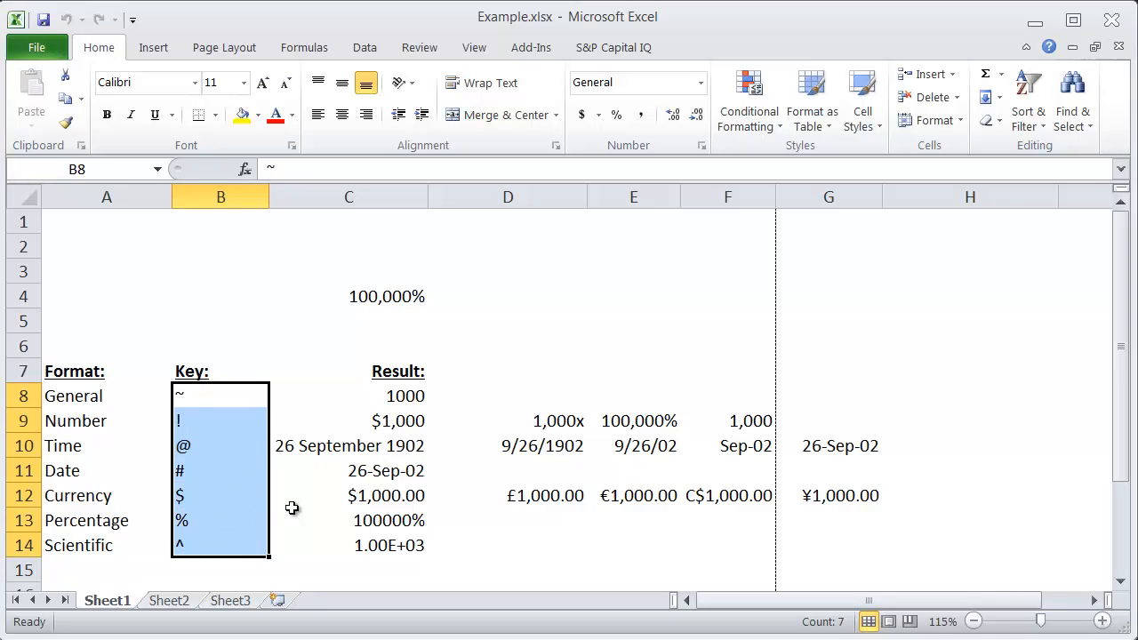
pyautogui.moveTo(217, 420)
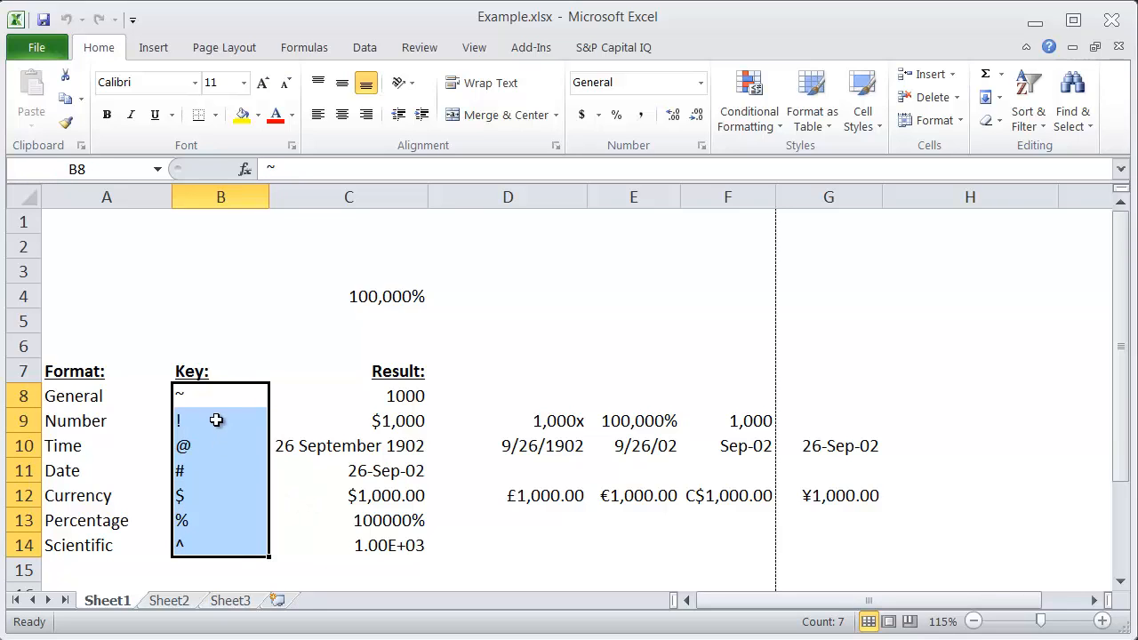
pyautogui.click(221, 395)
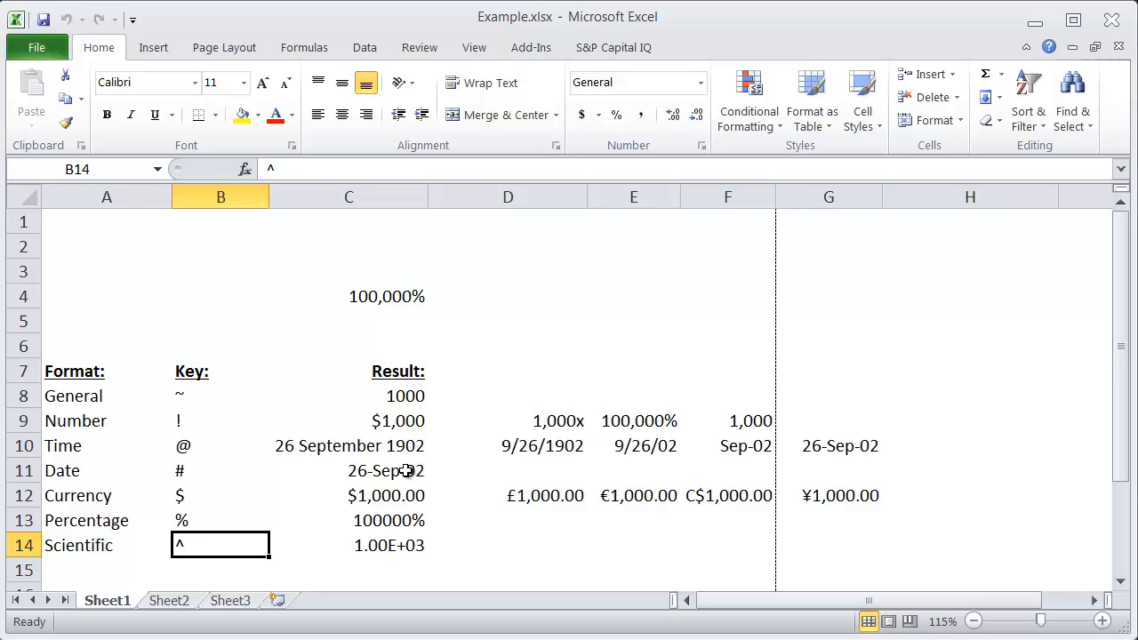
pyautogui.click(348, 295)
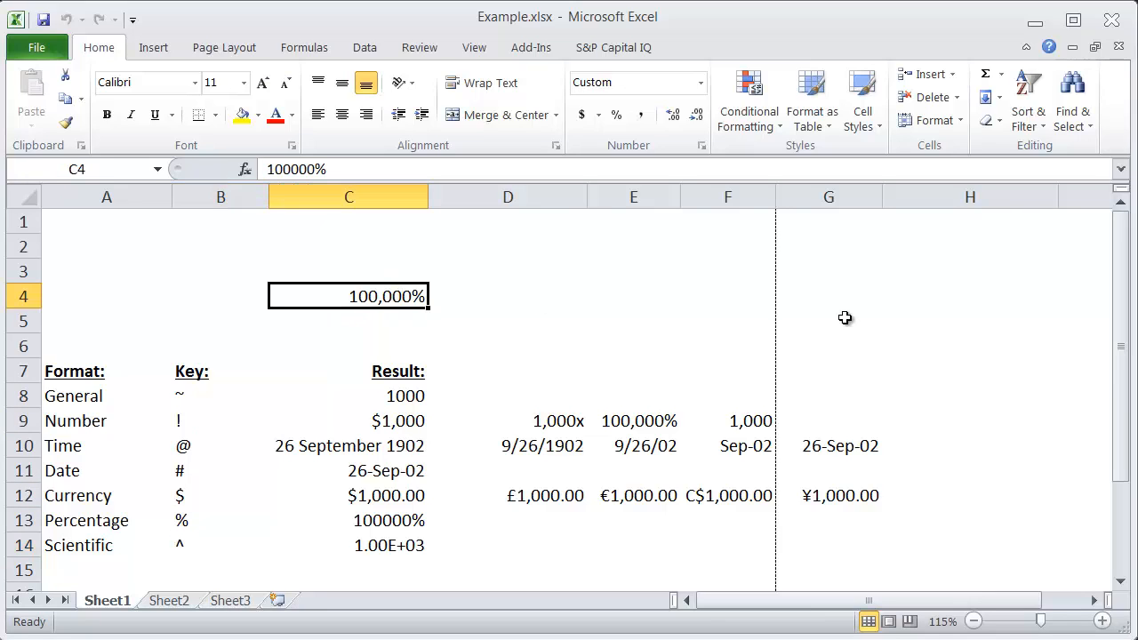
# Cycle C4 through Ctrl+Shift+2, +5 and +3 so it ends as the date 26-Sep-02
pyautogui.press('ctrl+shift+2')
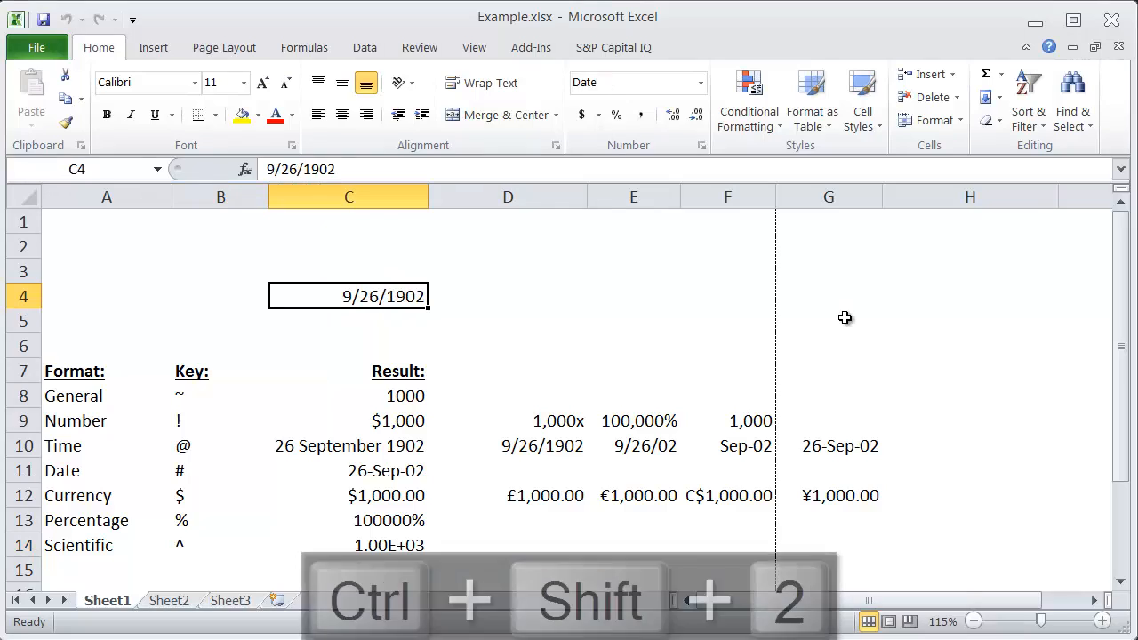
pyautogui.press('ctrl+shift+5')
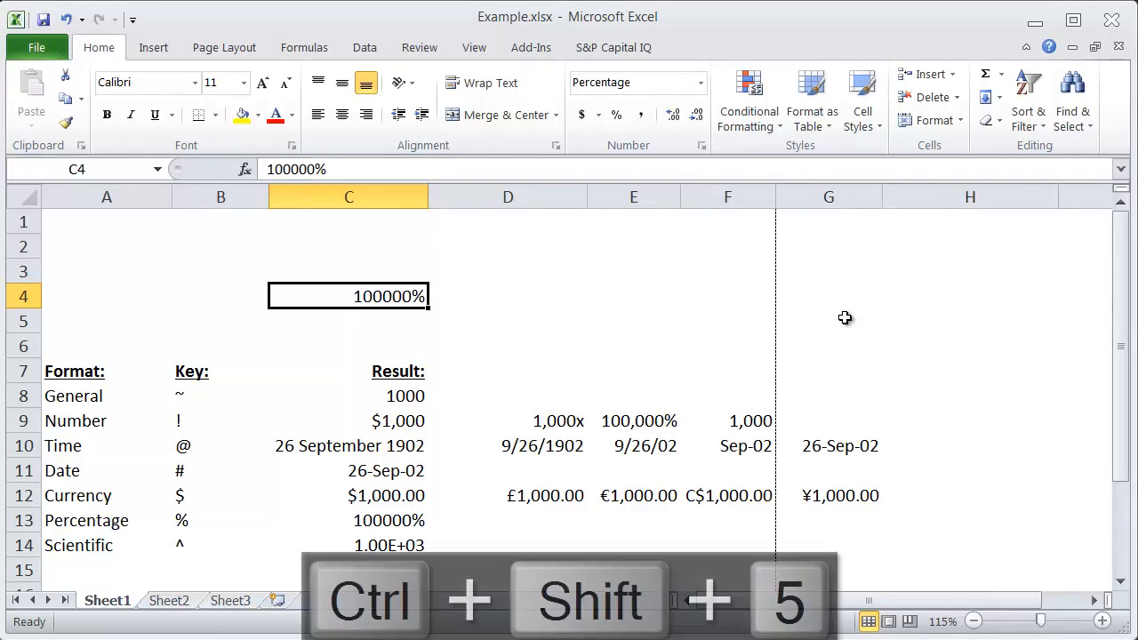
pyautogui.press('ctrl+shift+3')
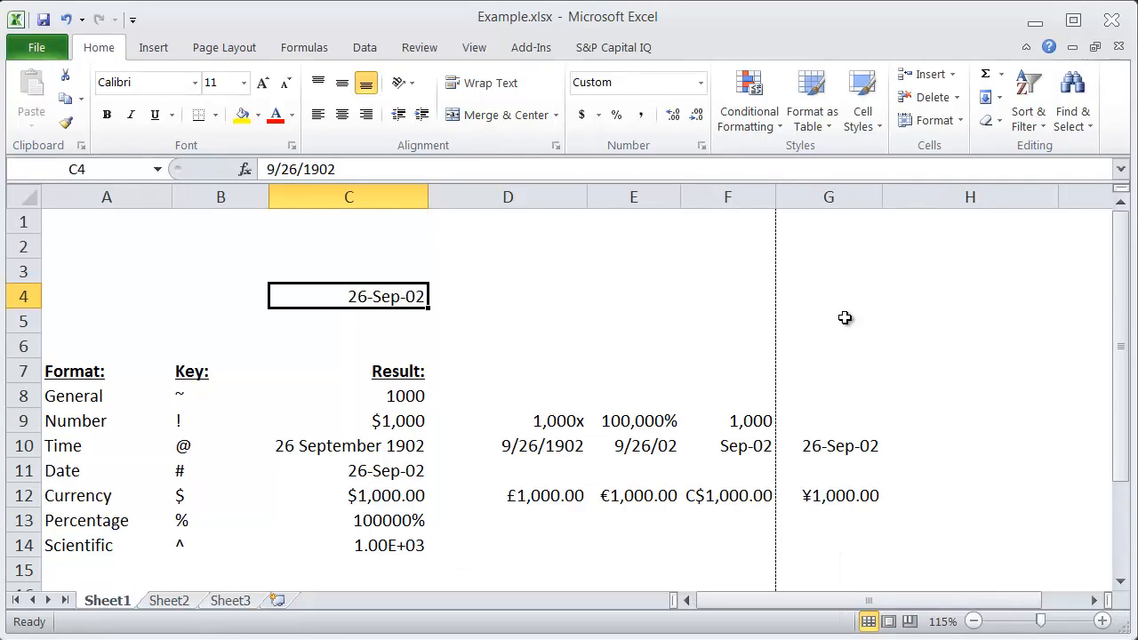